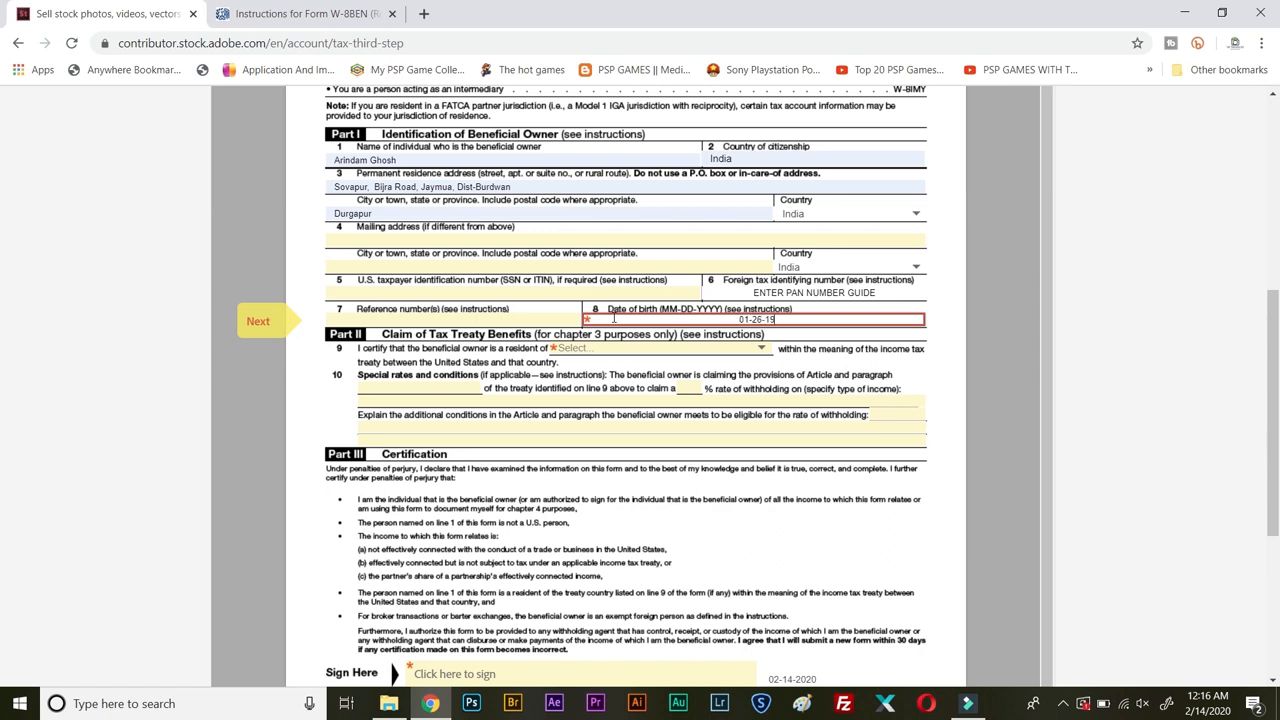
# - Finish the birth year as 1985, set India as the line 9 treaty country, and look up the W-8BEN instructions
pyautogui.write('85')
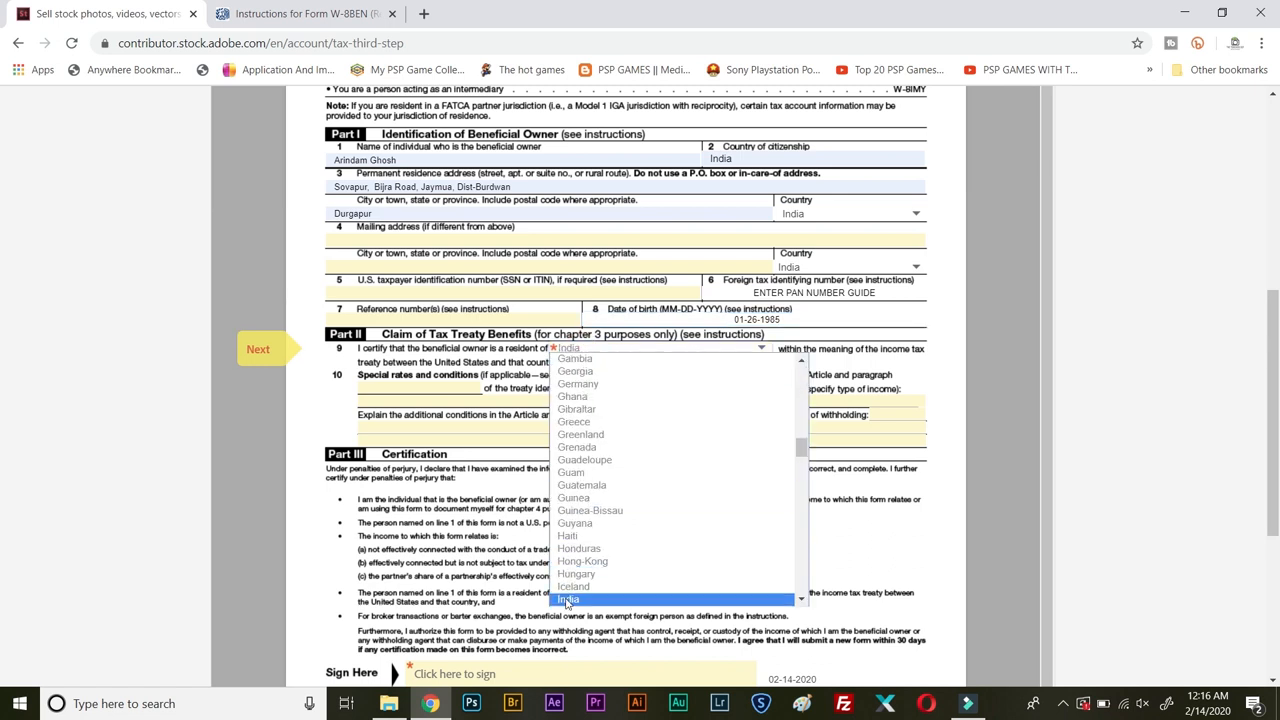
pyautogui.click(568, 600)
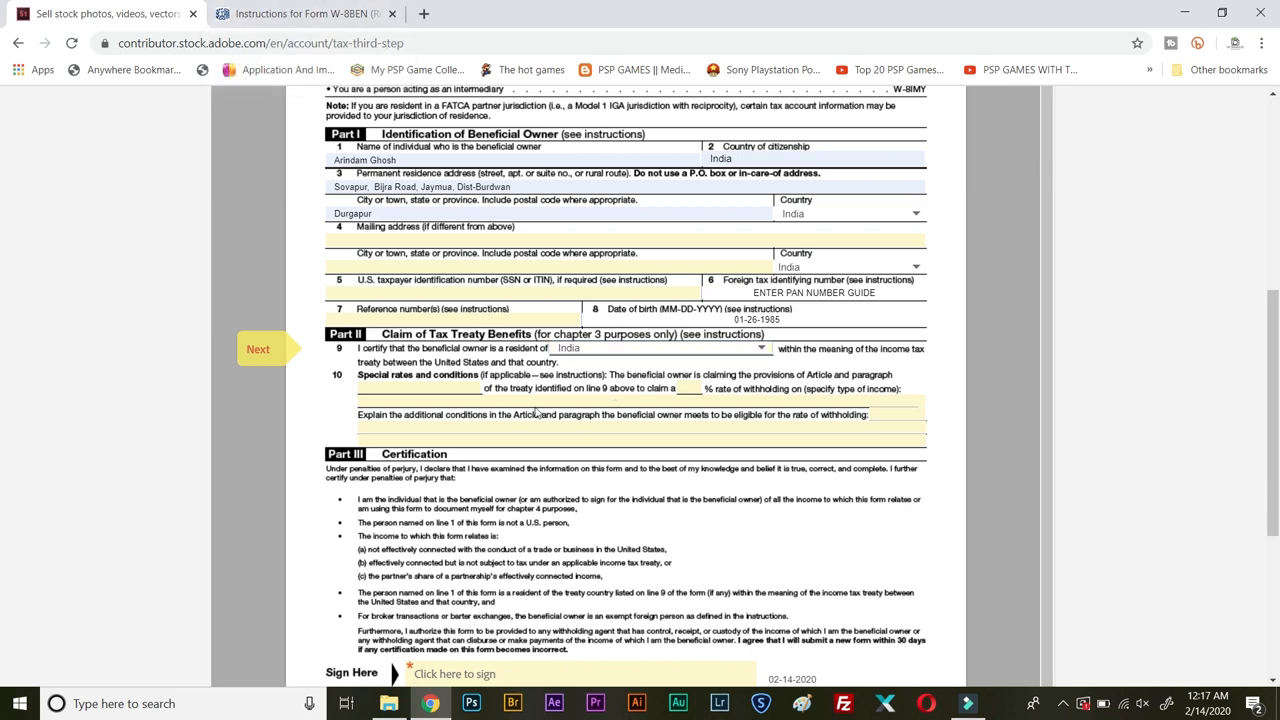
pyautogui.click(304, 12)
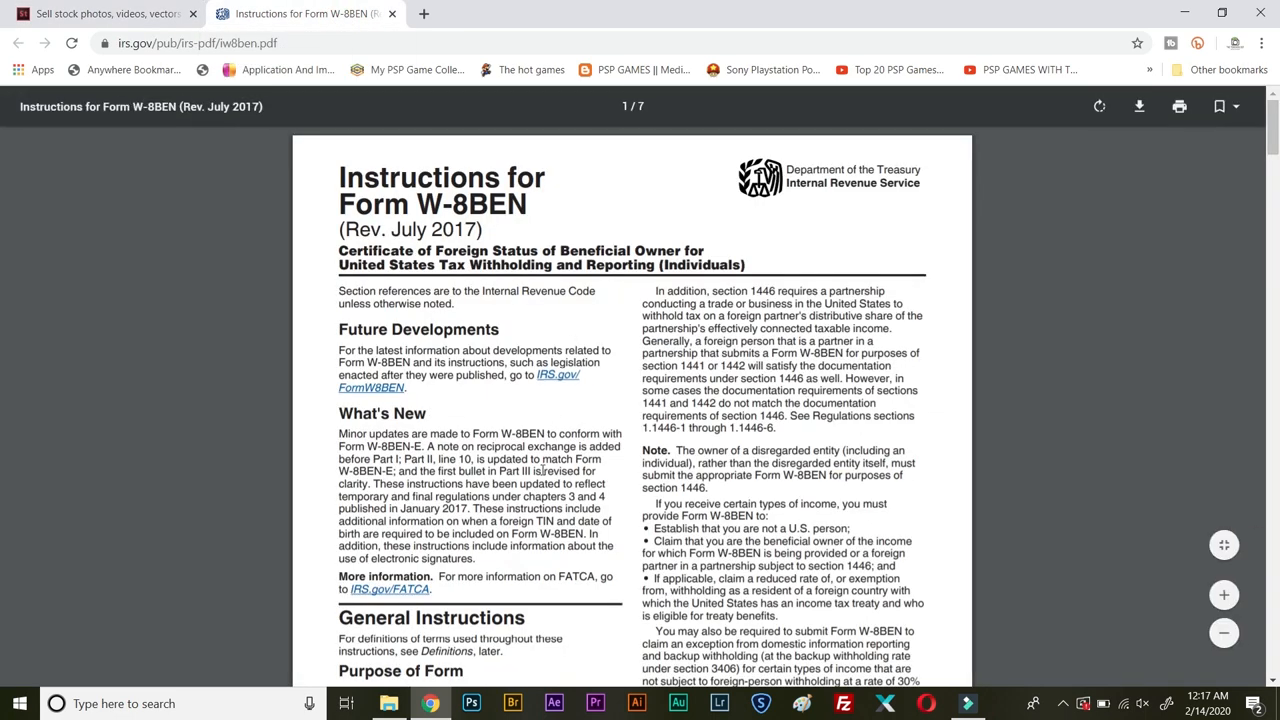
# - Scroll the W-8BEN instructions PDF down to the Purpose of Form section and back up
pyautogui.scroll(-3)
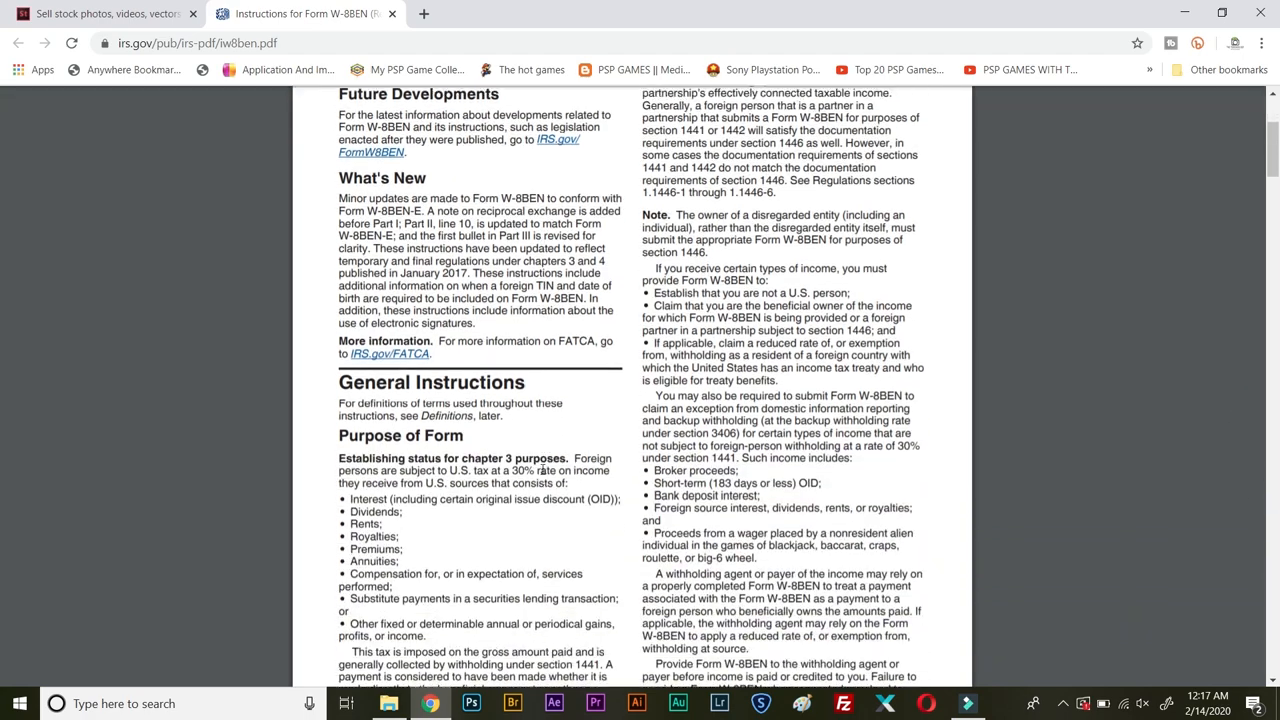
pyautogui.scroll(-3)
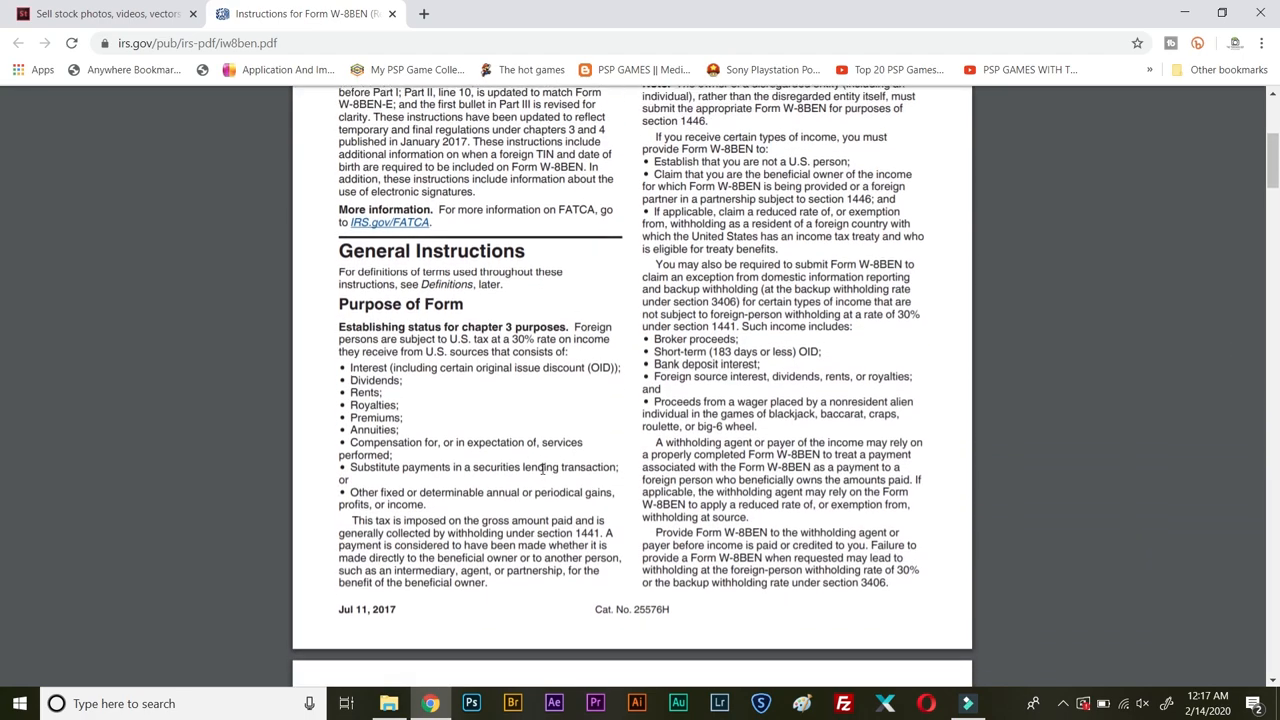
pyautogui.scroll(3)
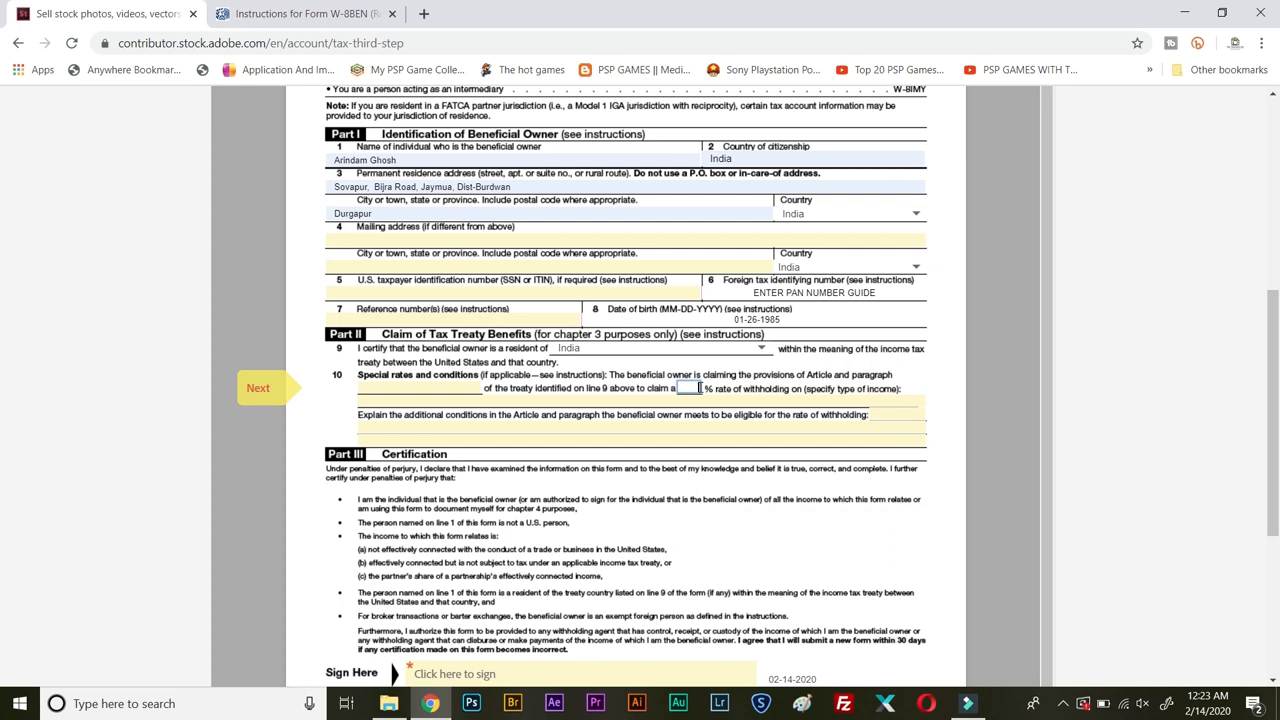
pyautogui.moveTo(854, 452)
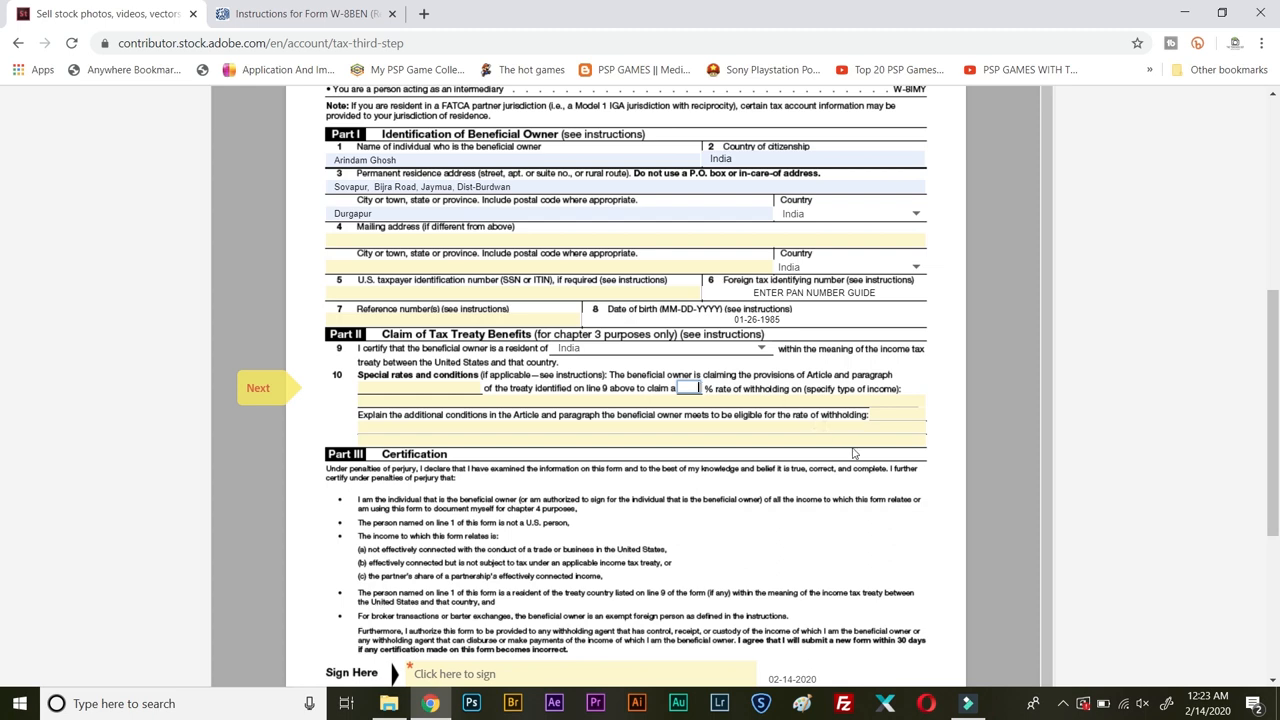
# - Move past line 10 without changes and start signing at the Sign Here area of Part III
pyautogui.click(840, 438)
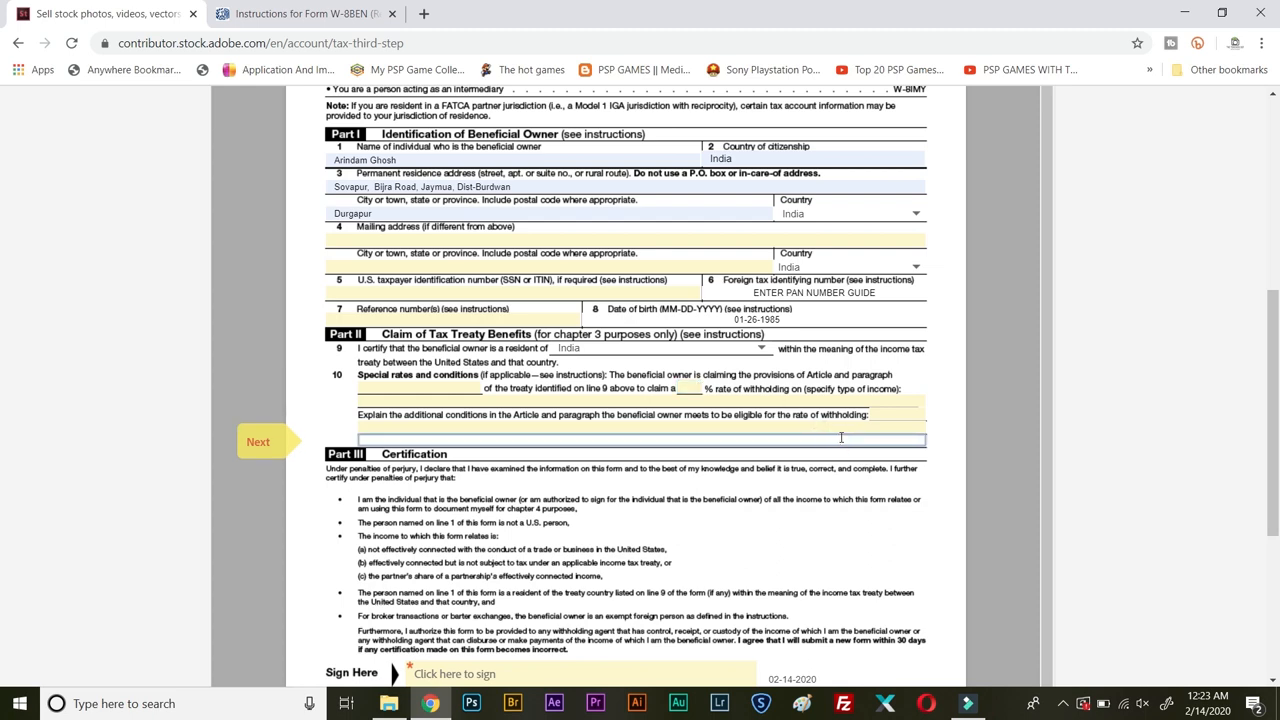
pyautogui.scroll(-3)
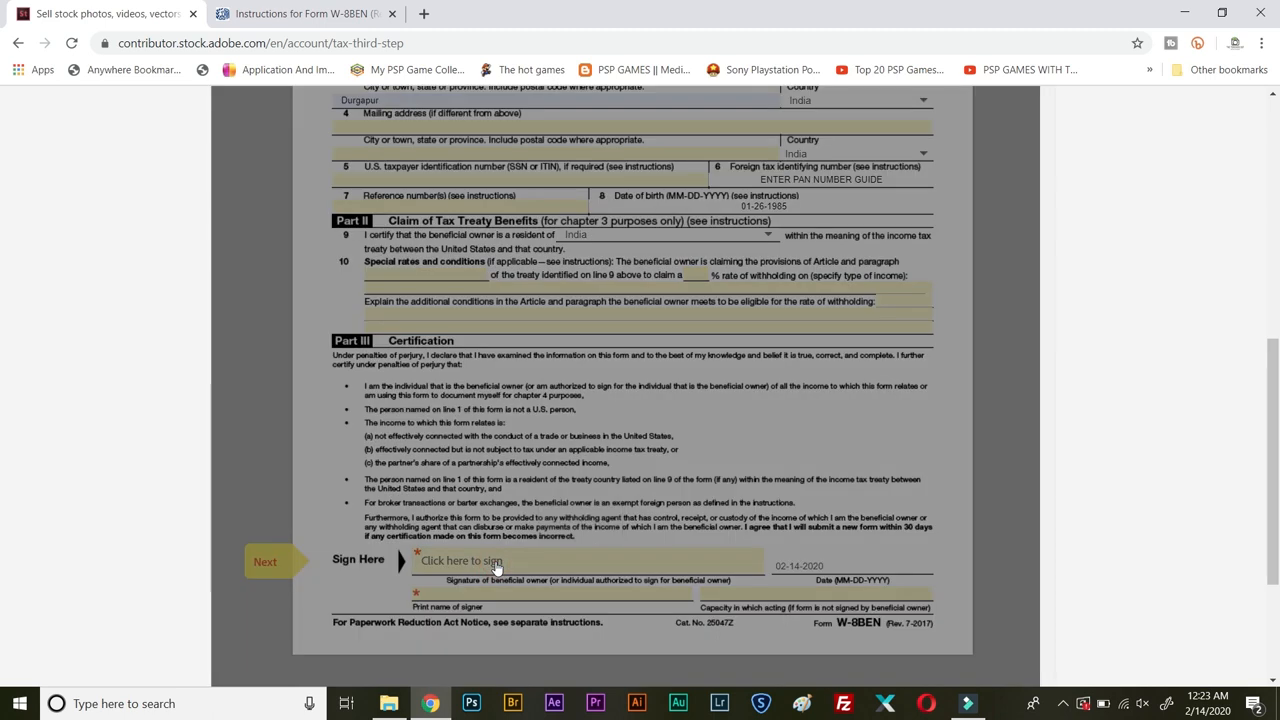
pyautogui.click(460, 560)
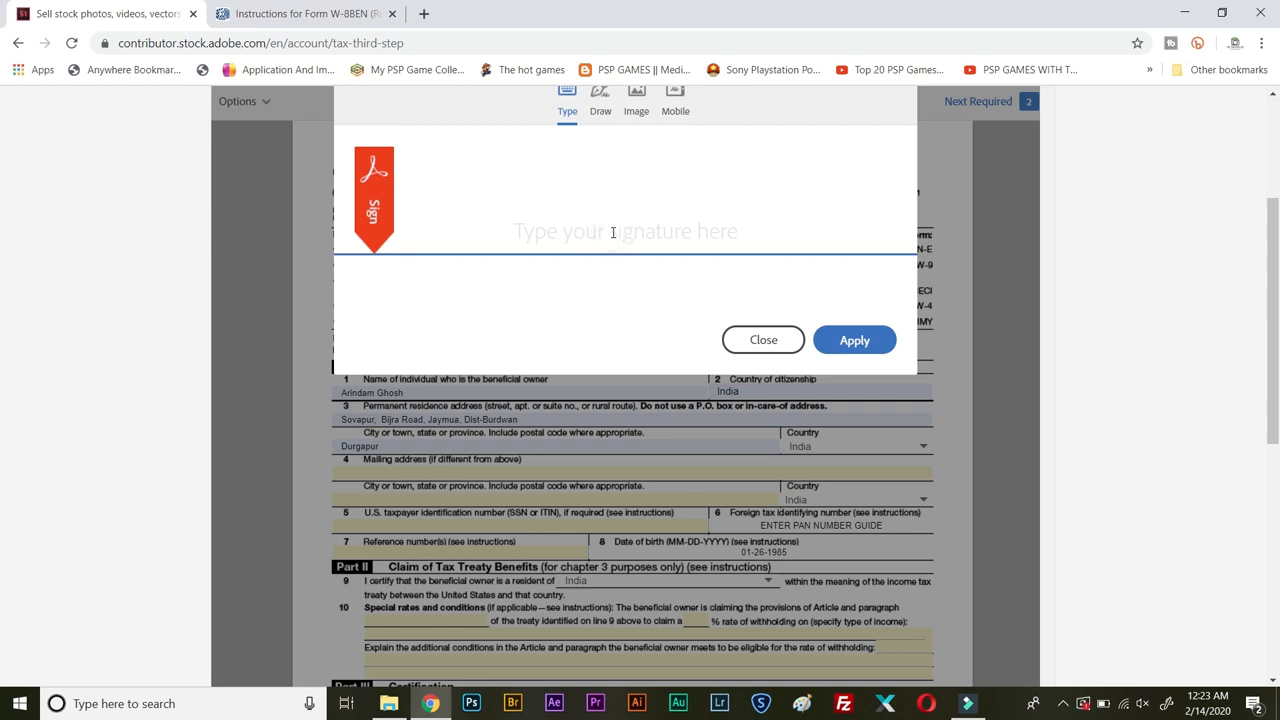
# - Enter the typed signature 'Ari' and apply it to the Part III certification
pyautogui.write('Arindam Ghosh')
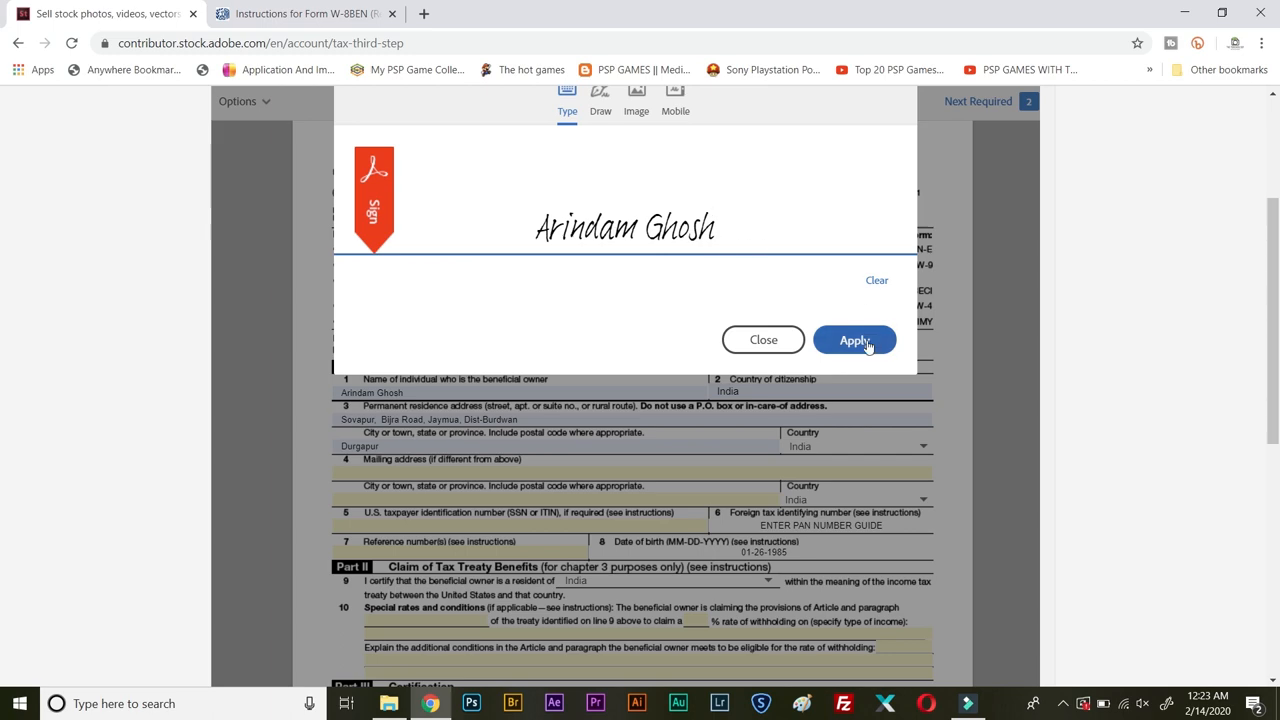
pyautogui.click(854, 340)
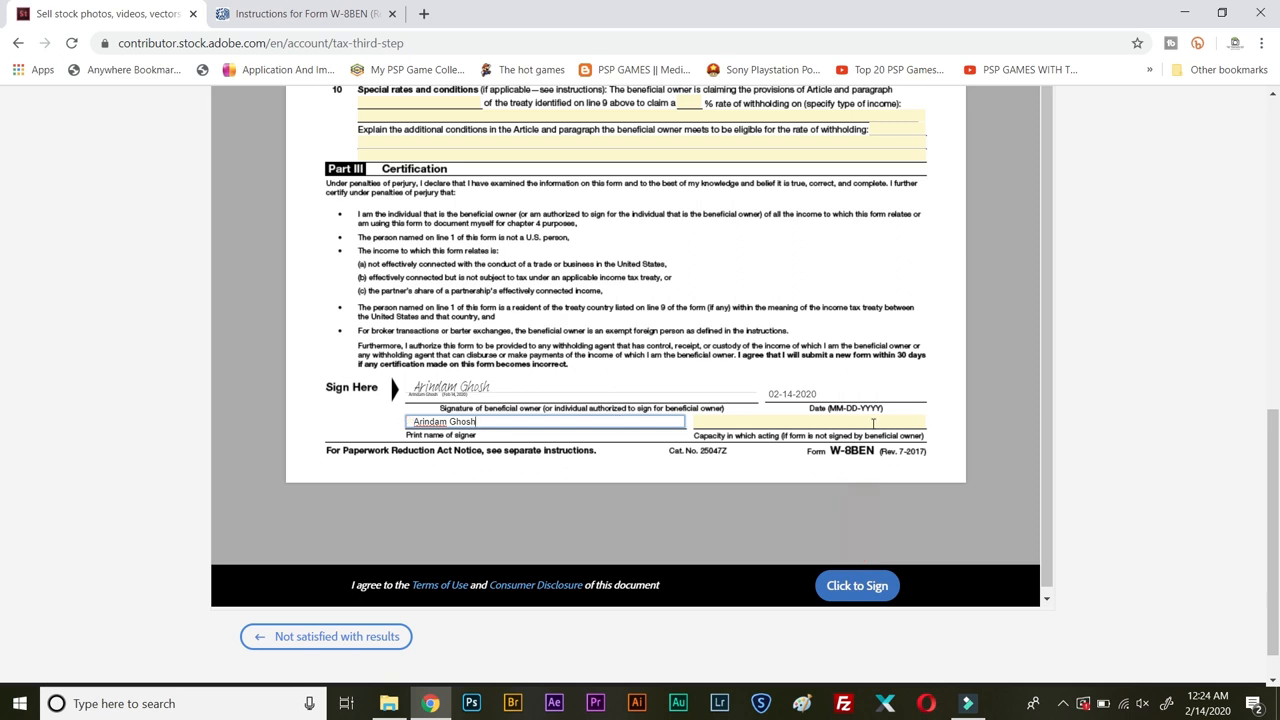
# - Date the signature 02-14-2020 and submit the signed W-8BEN for processing
pyautogui.click(810, 420)
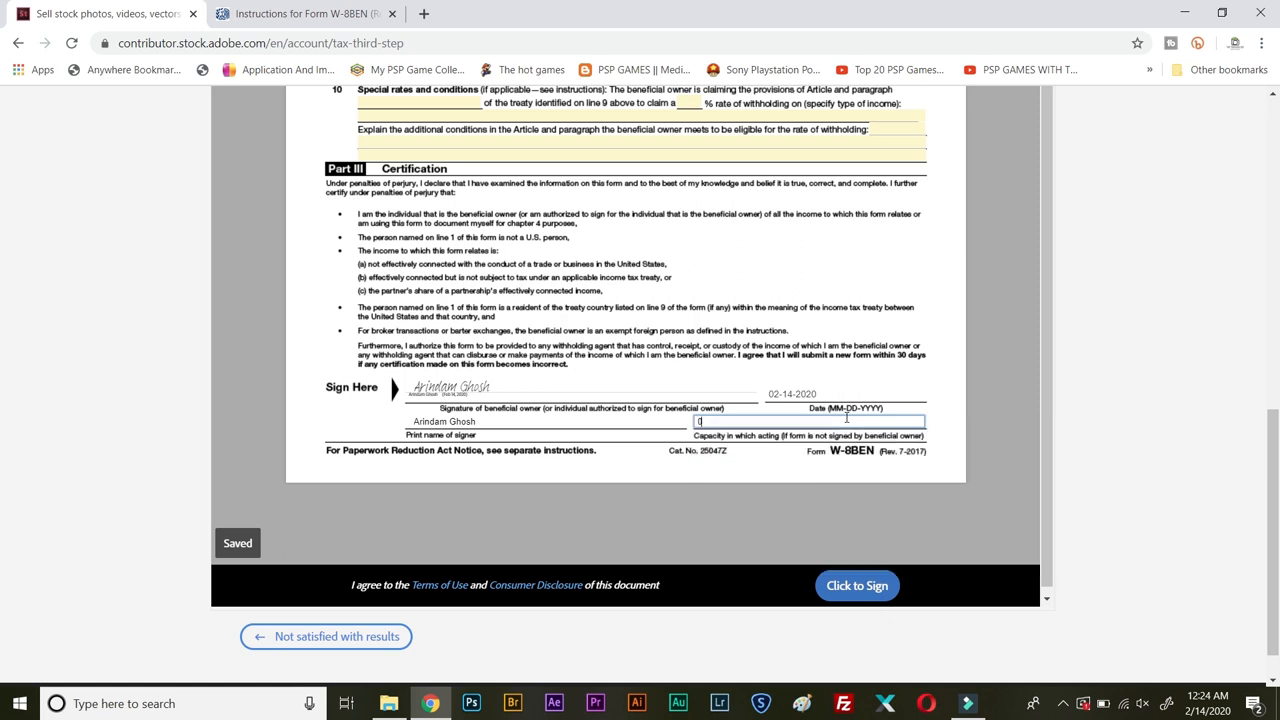
pyautogui.write('1')
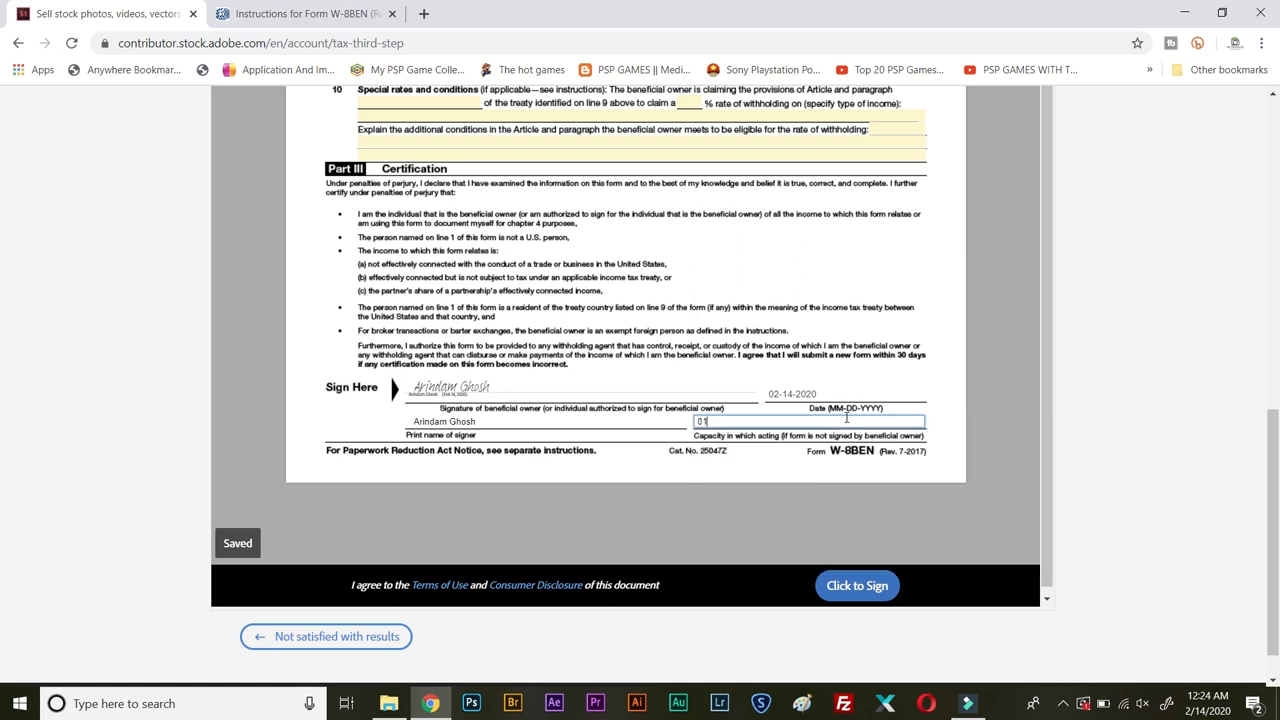
pyautogui.write('2-14-')
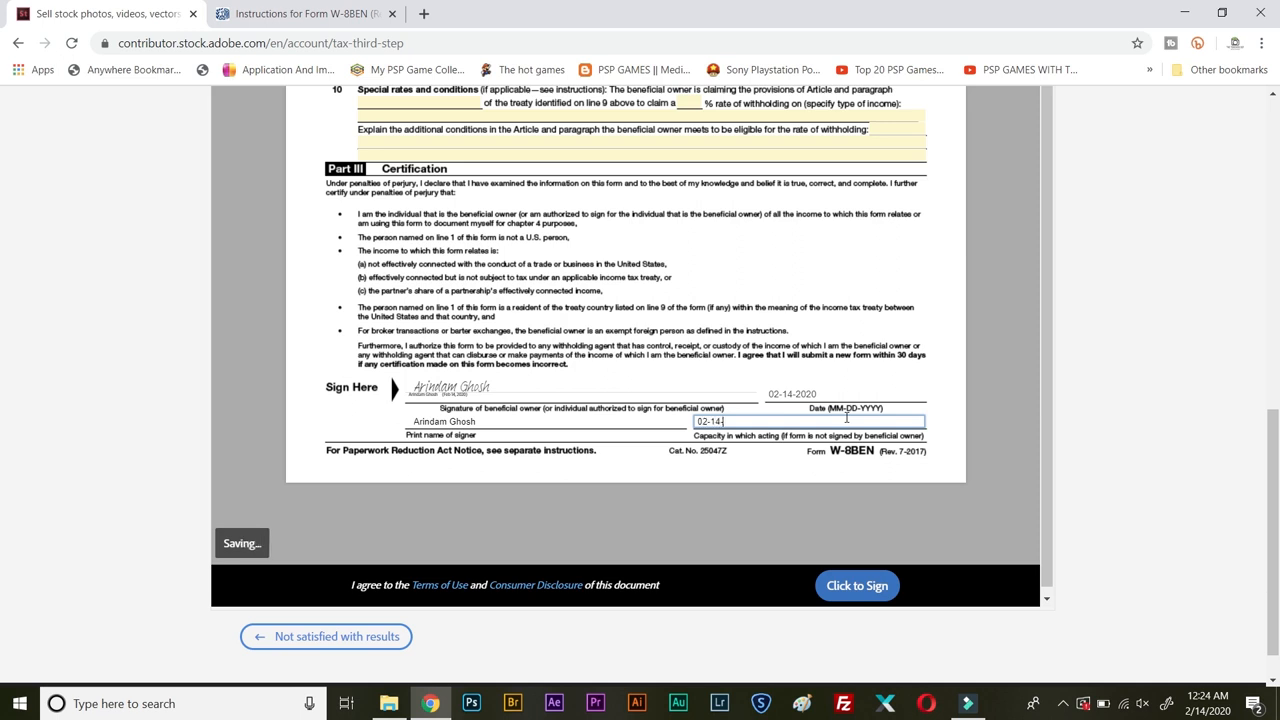
pyautogui.write('2020')
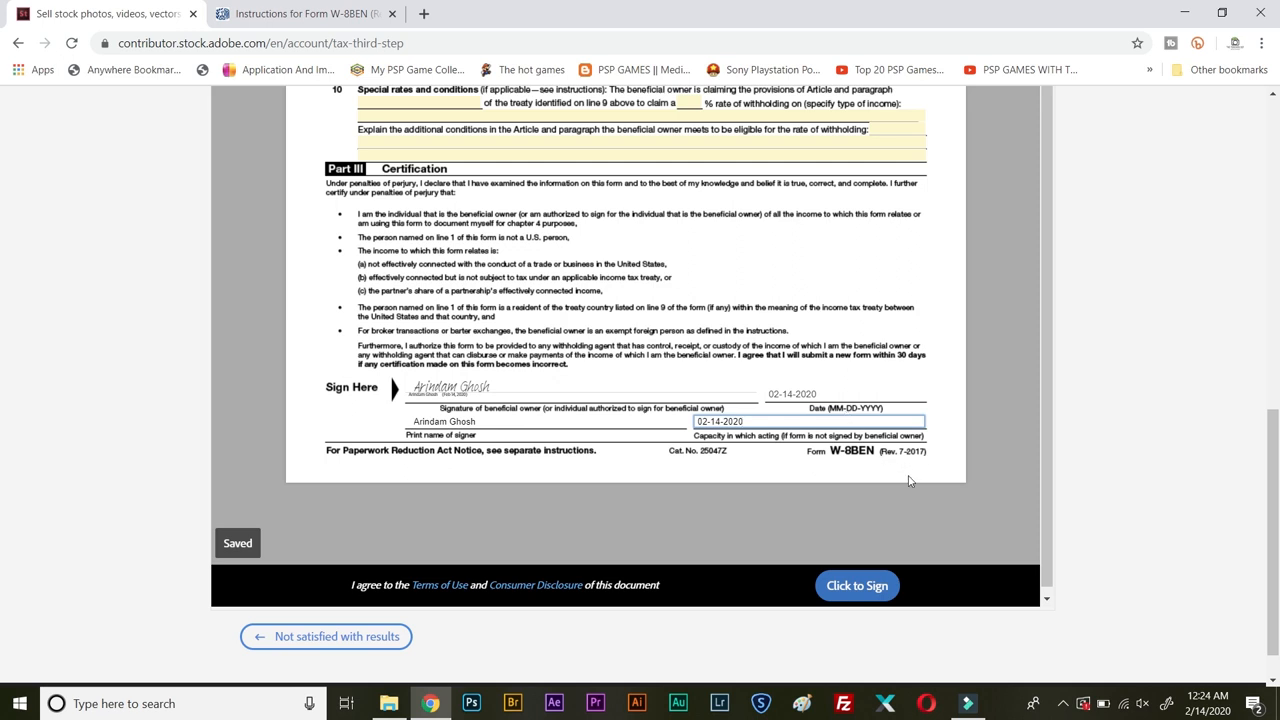
pyautogui.click(856, 584)
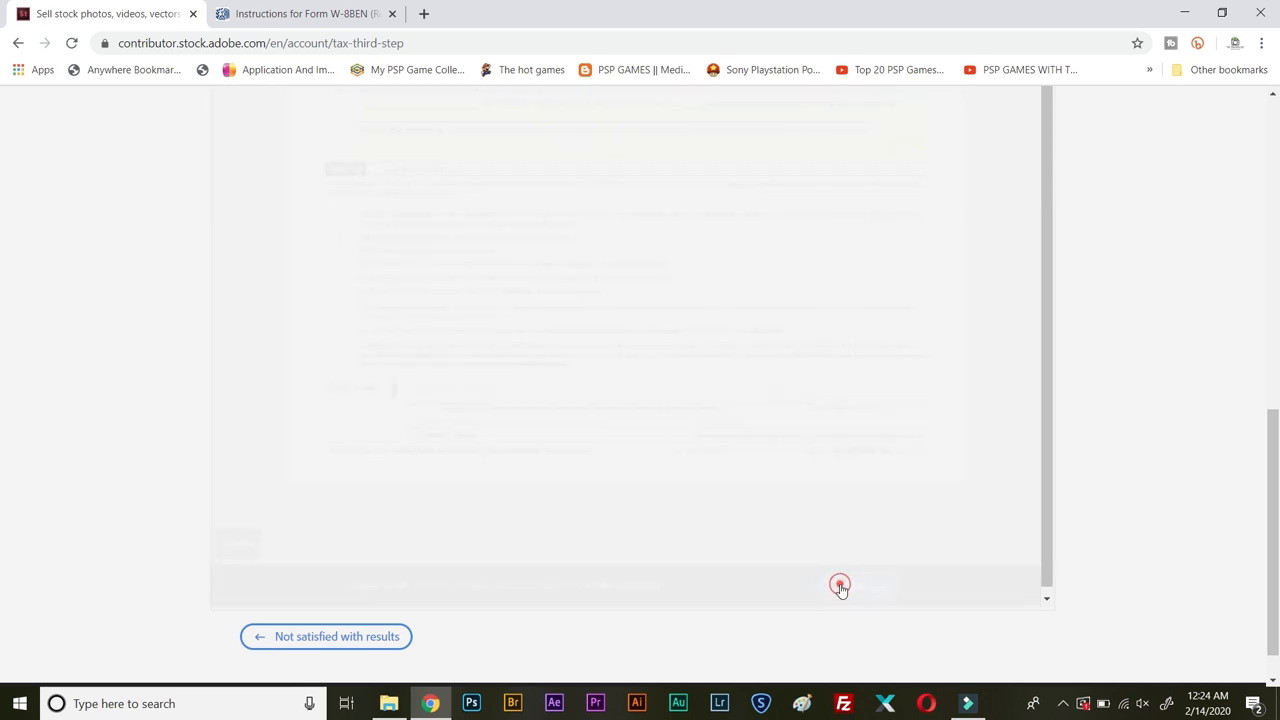
pyautogui.click(840, 584)
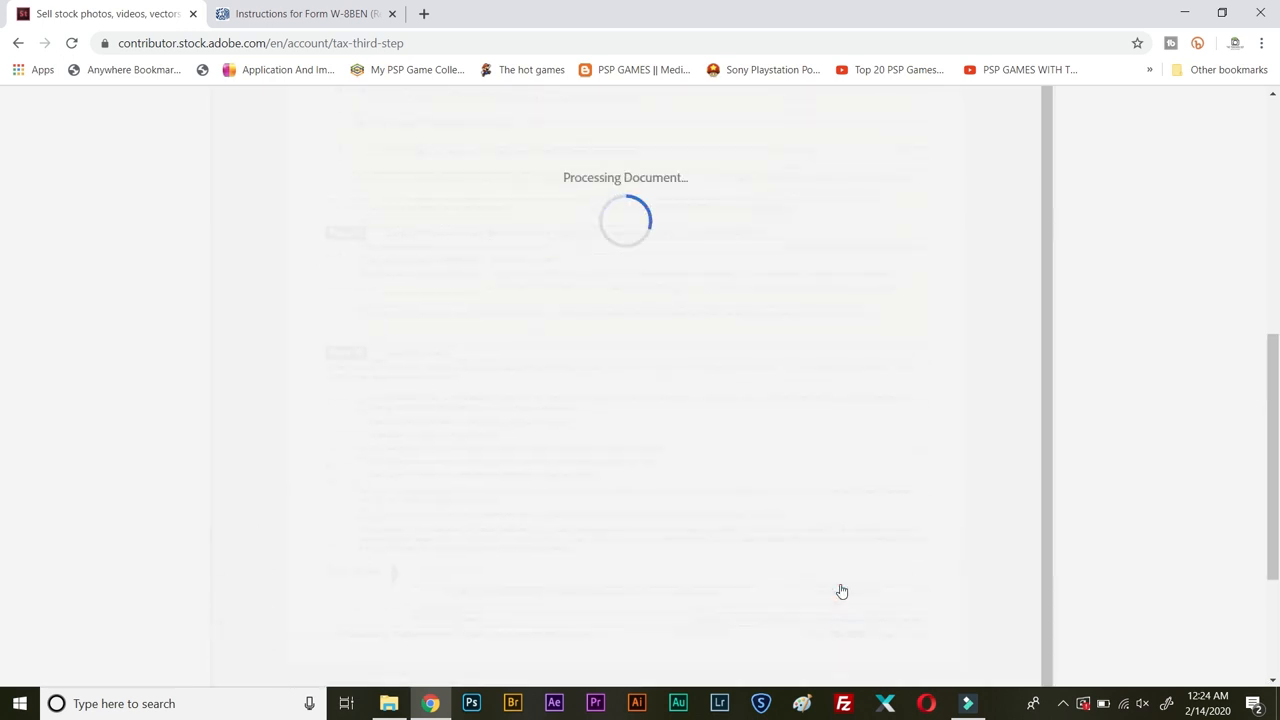
pyautogui.scroll(-3)
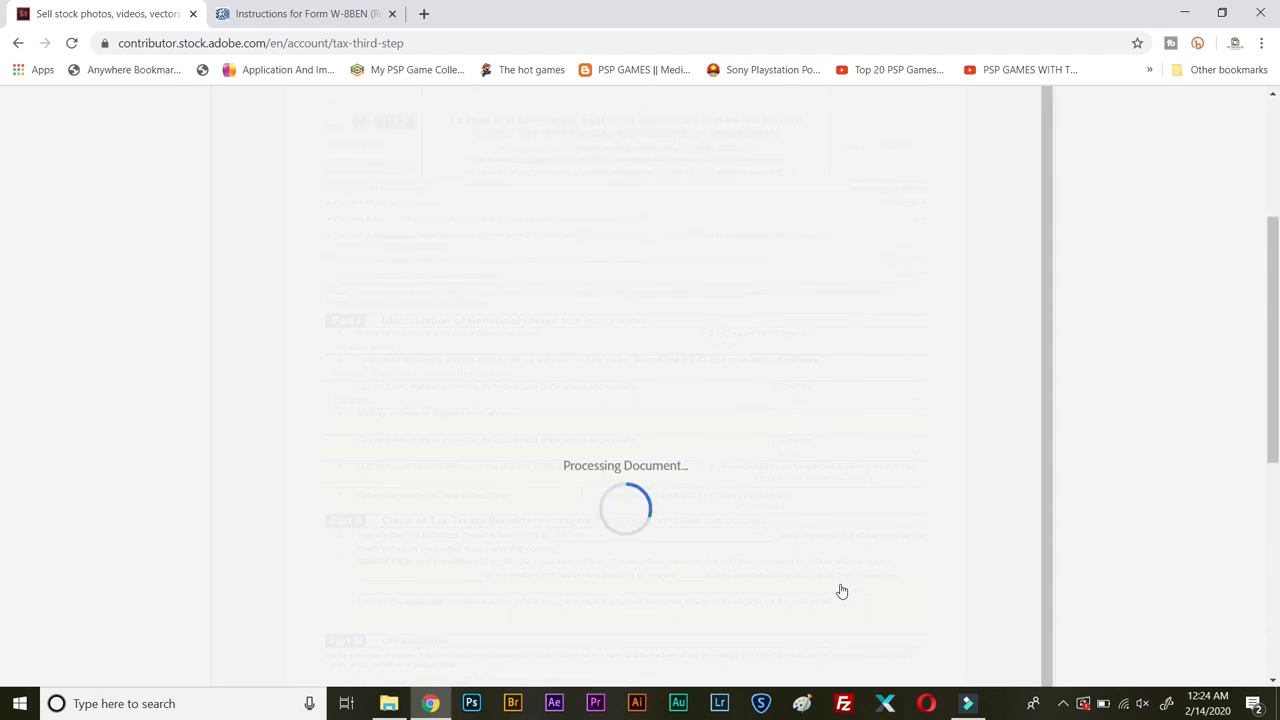